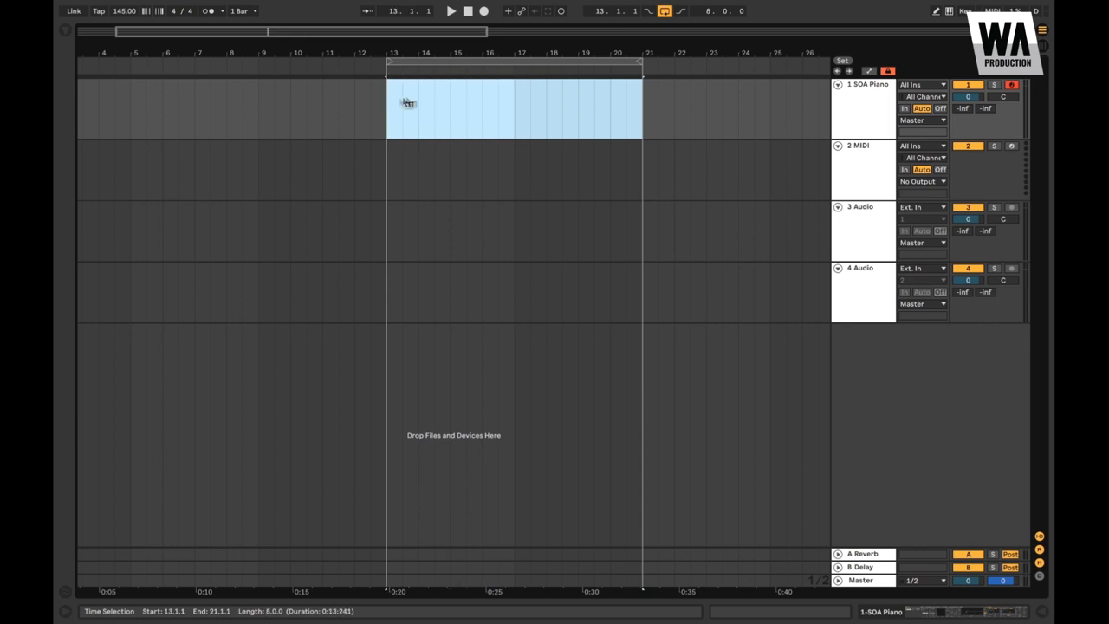
Step: Clear the time selection on the SOA Piano track
click(466, 108)
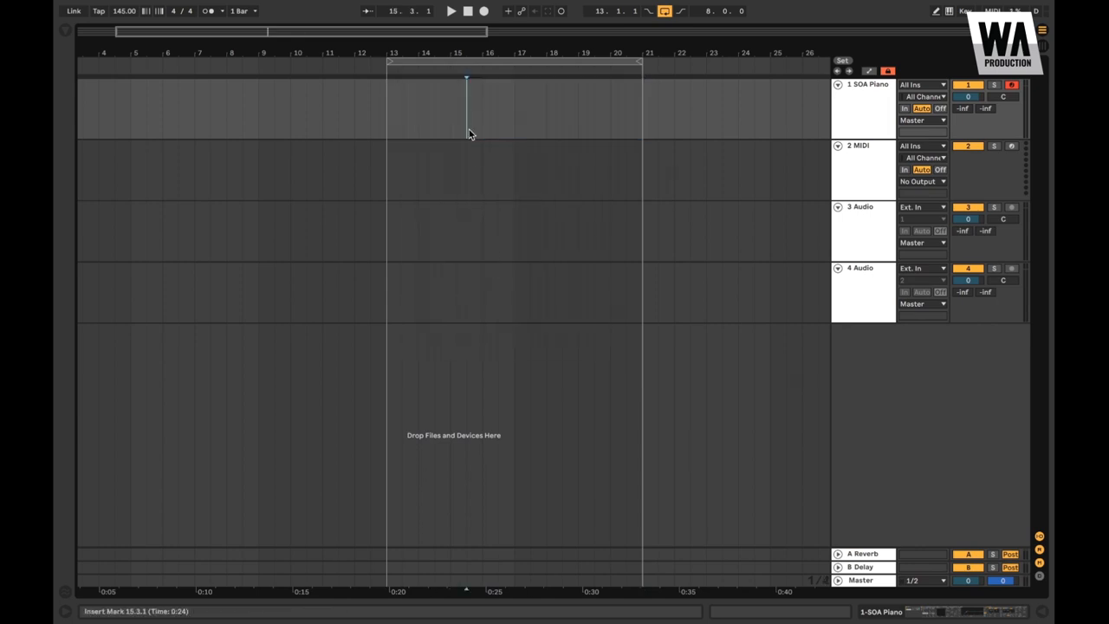
mouse_move(472, 133)
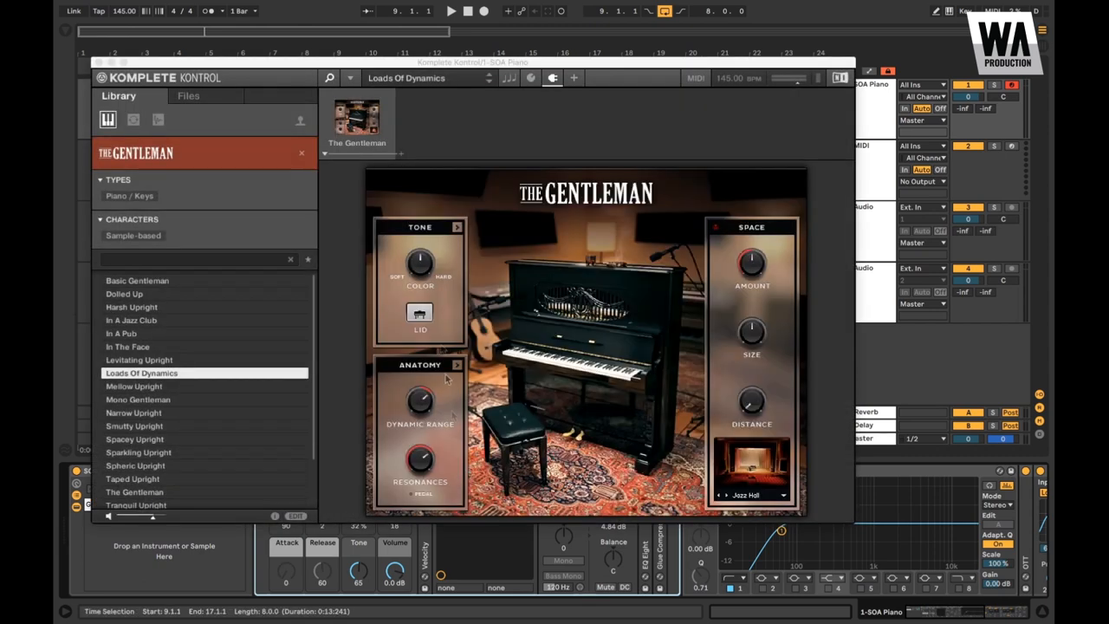
mouse_move(431, 273)
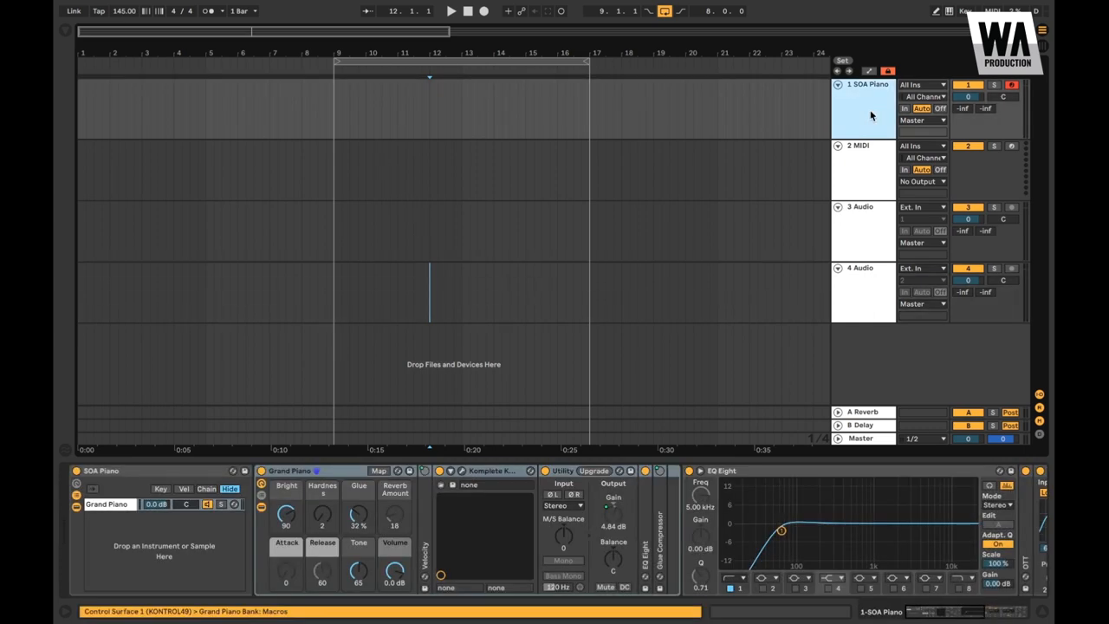
mouse_move(595, 126)
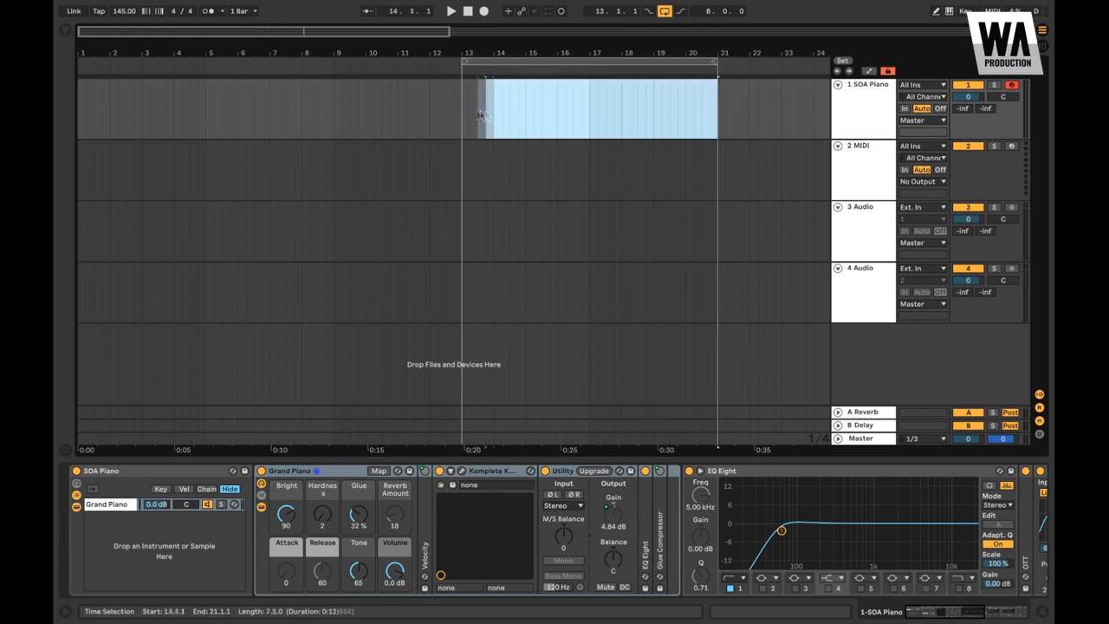
double_click(590, 109)
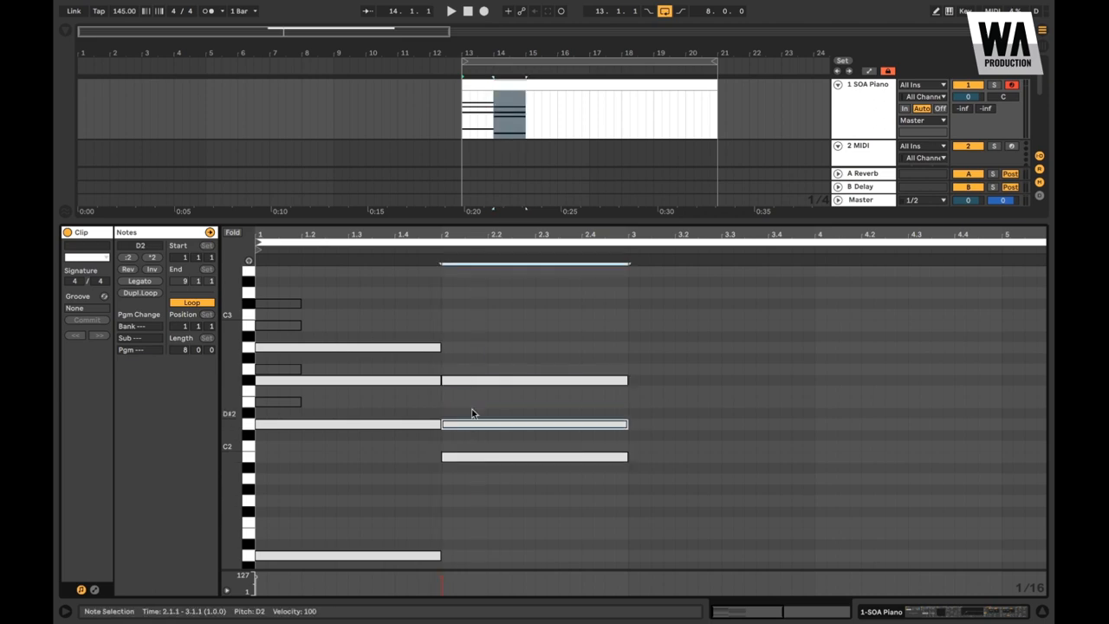
Step: Duplicate the bar 2 chord to build the next chord in the progression
click(449, 10)
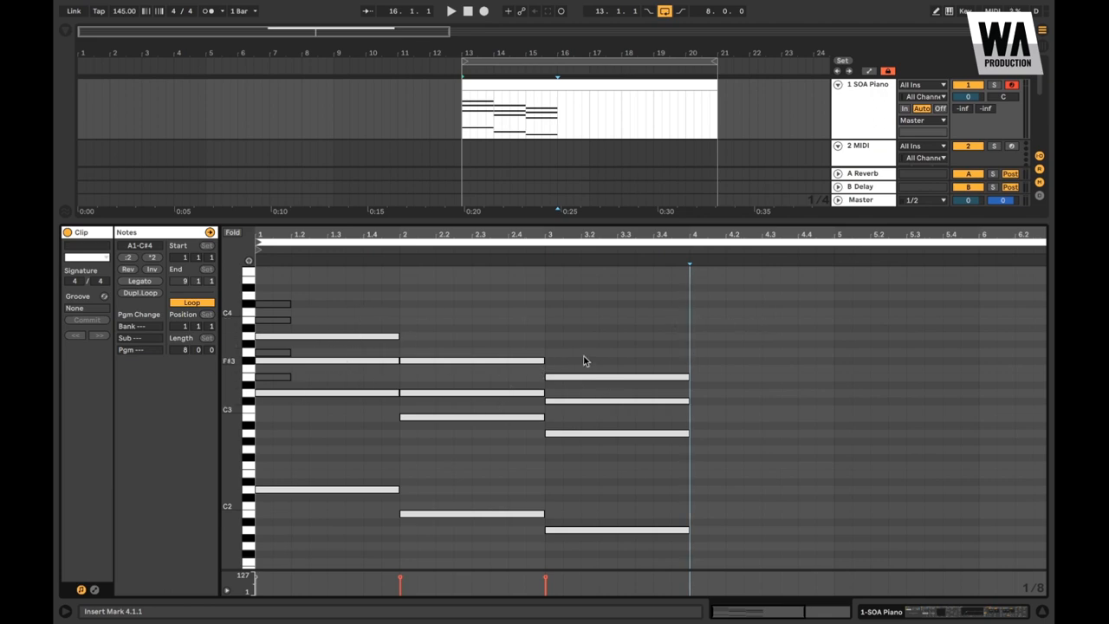
right_click(442, 417)
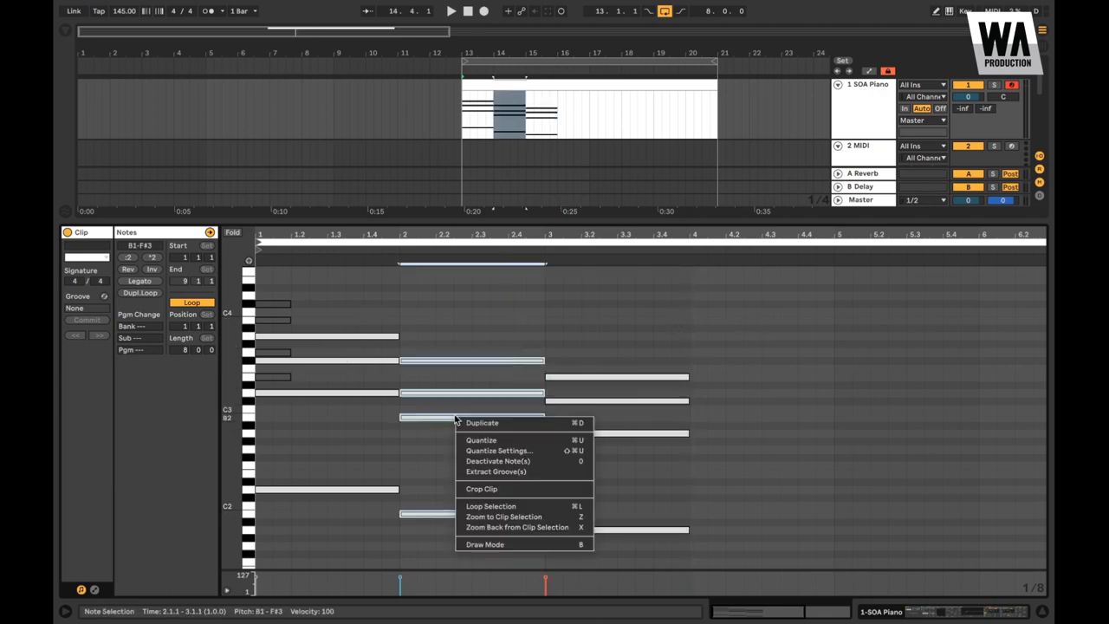
click(482, 423)
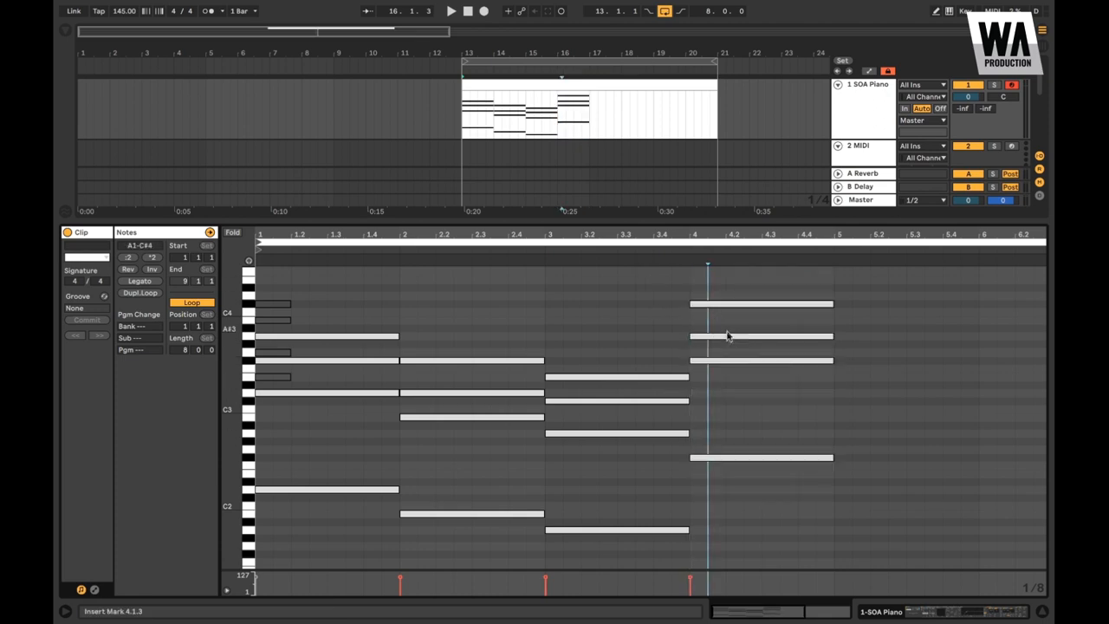
click(449, 10)
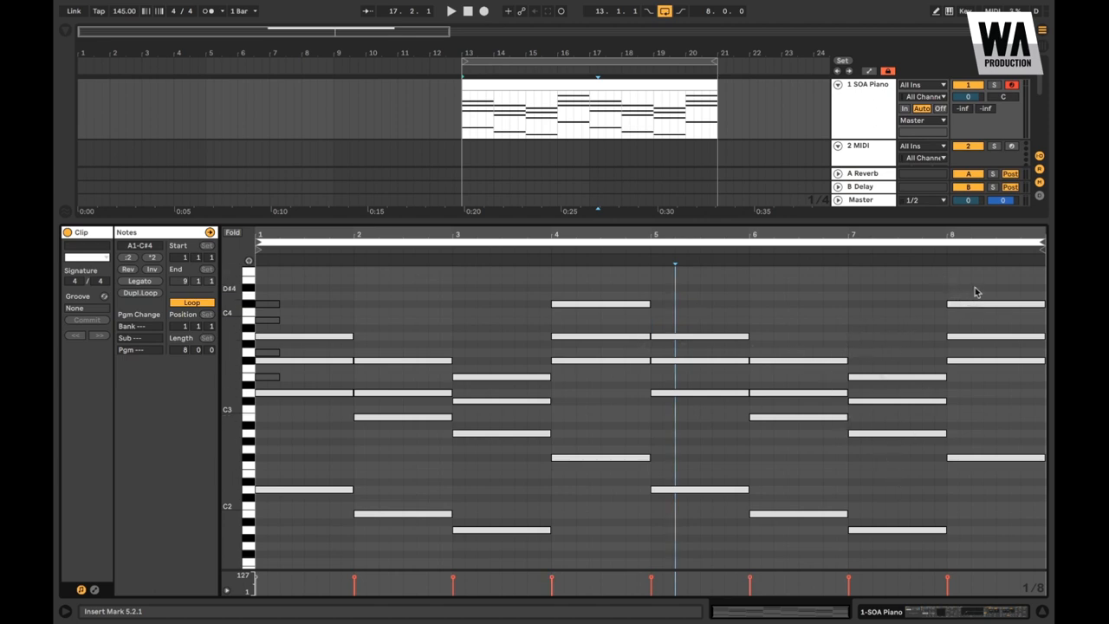
mouse_move(585, 358)
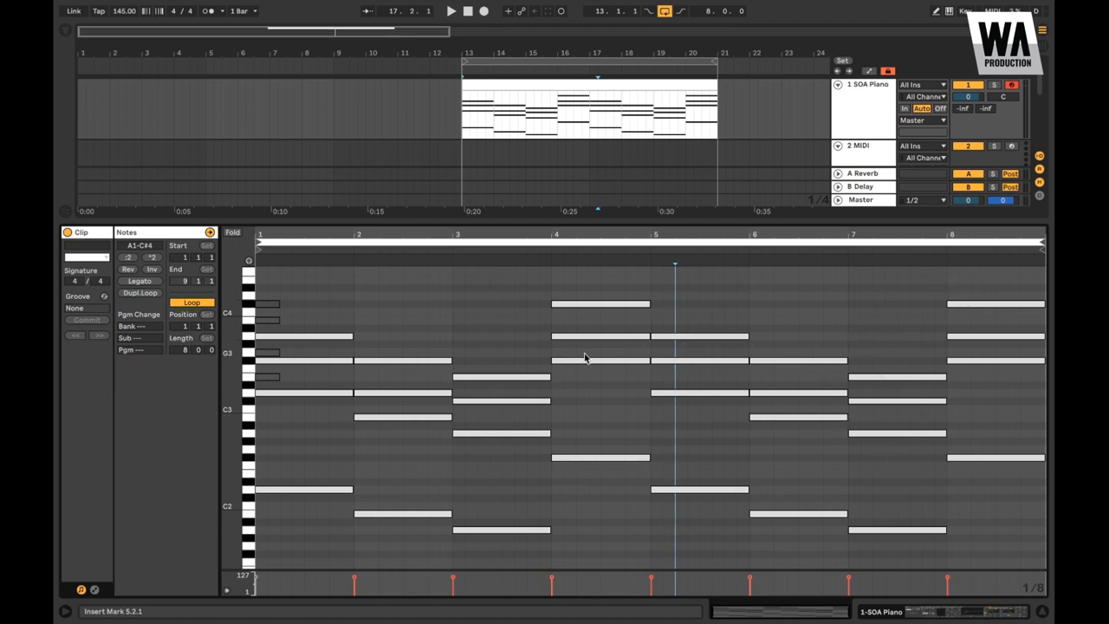
Step: Adjust the duplicated chords so one chord spans bars 7 and 8
click(450, 11)
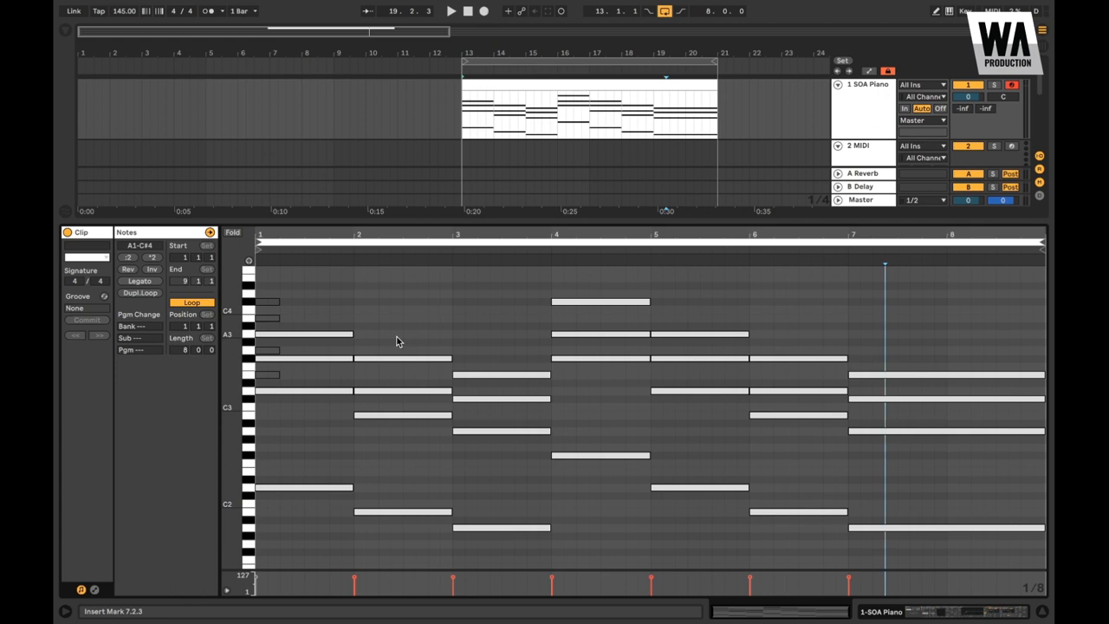
Step: Move upper chord notes an octave lower and hold the last chord over bars 7–8
click(303, 335)
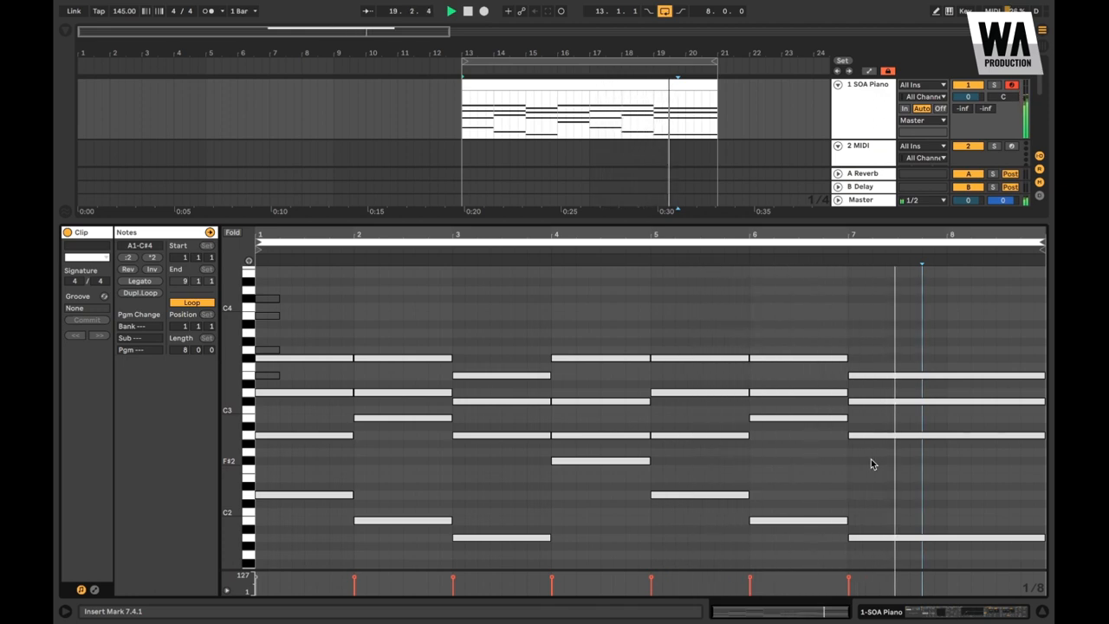
click(450, 10)
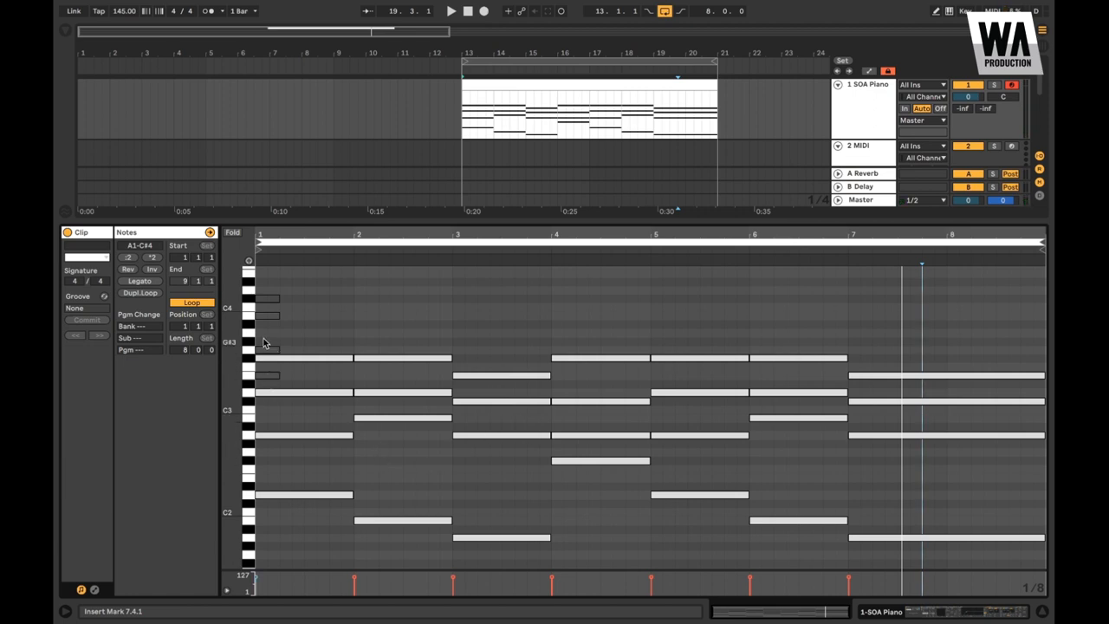
mouse_move(299, 396)
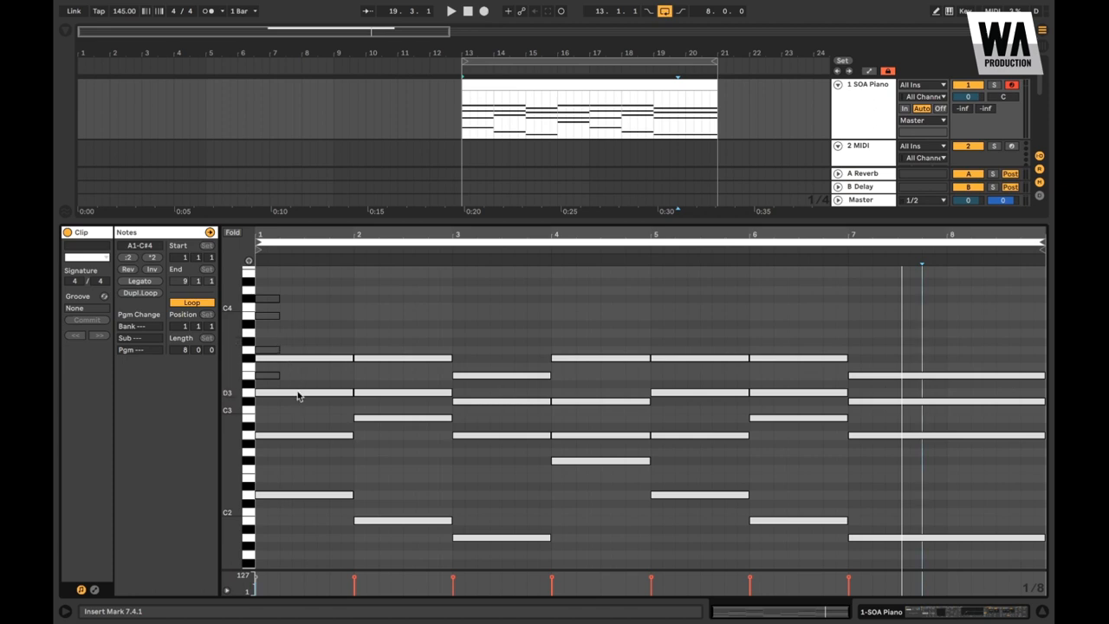
Step: Add an A3 note to the bar 1 chord and a G3 note to the bar 3 chord
click(304, 393)
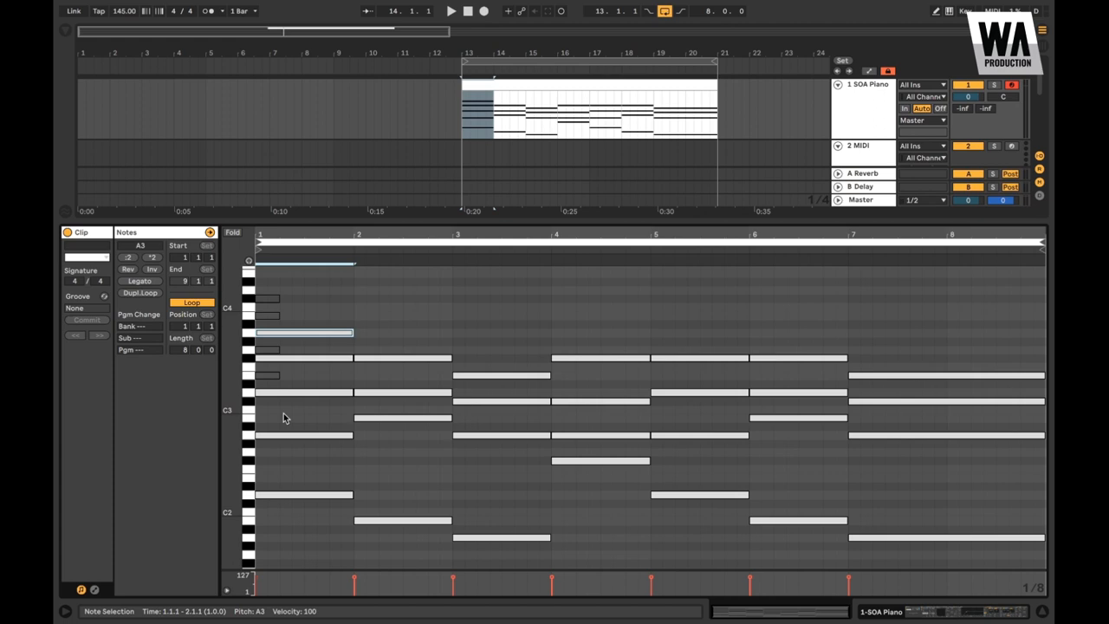
click(450, 11)
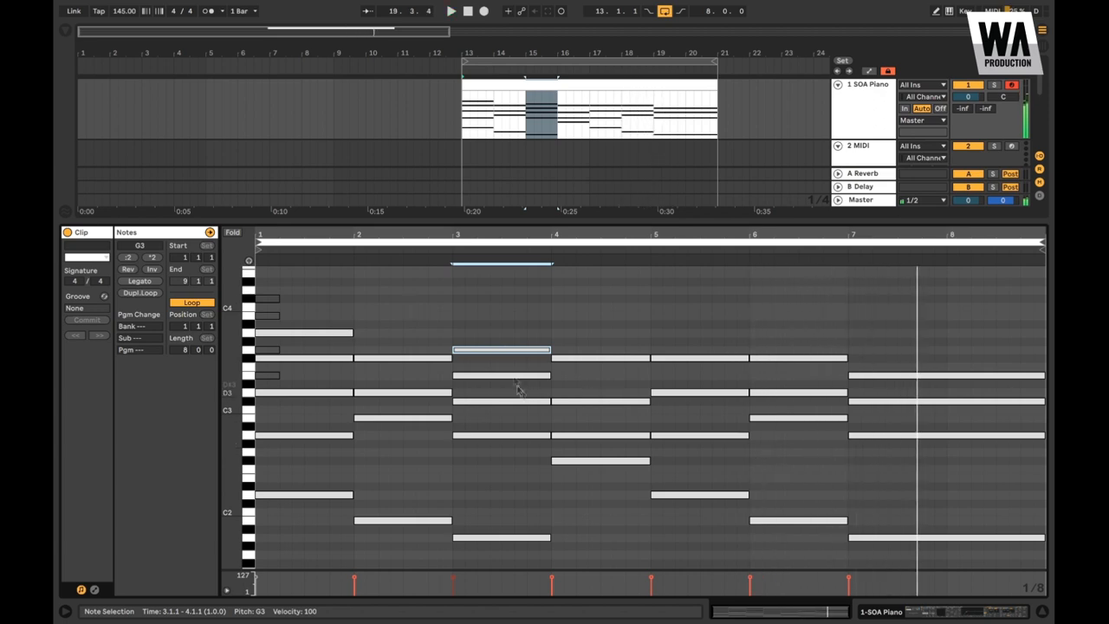
mouse_move(330, 379)
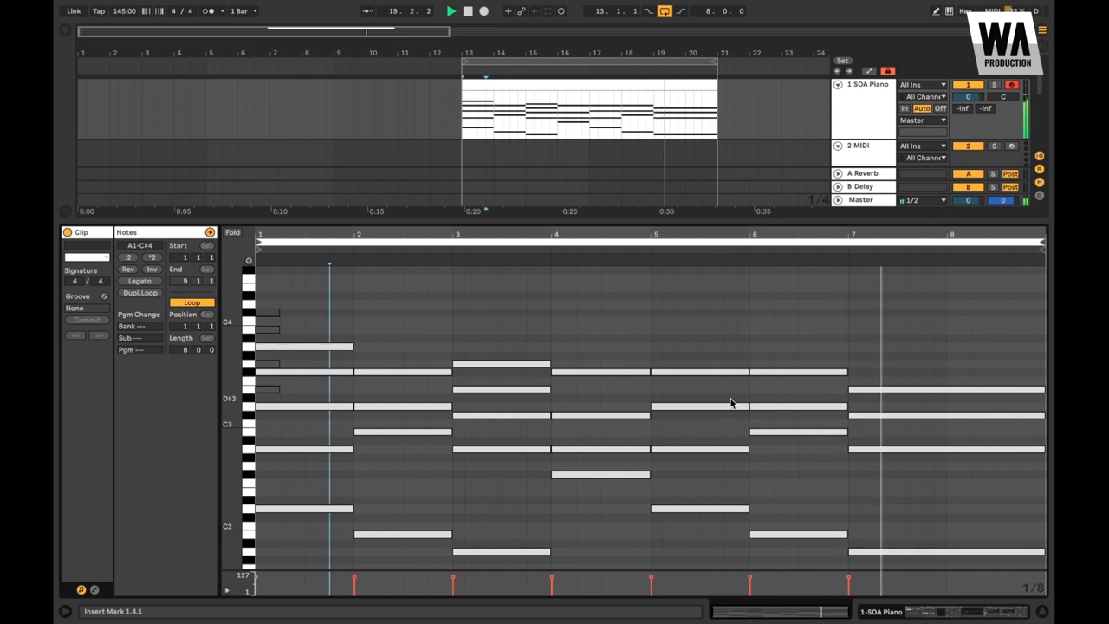
click(483, 10)
text(orignal)
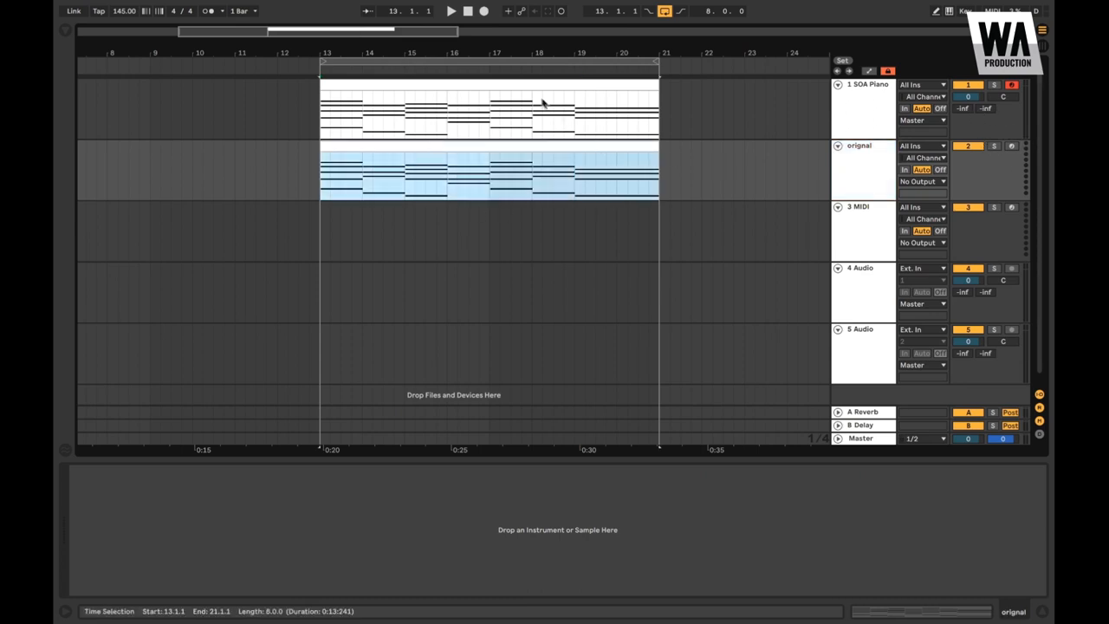
Step: Open the SOA Piano clip and draw a short high A4 note in bar 1
double_click(488, 169)
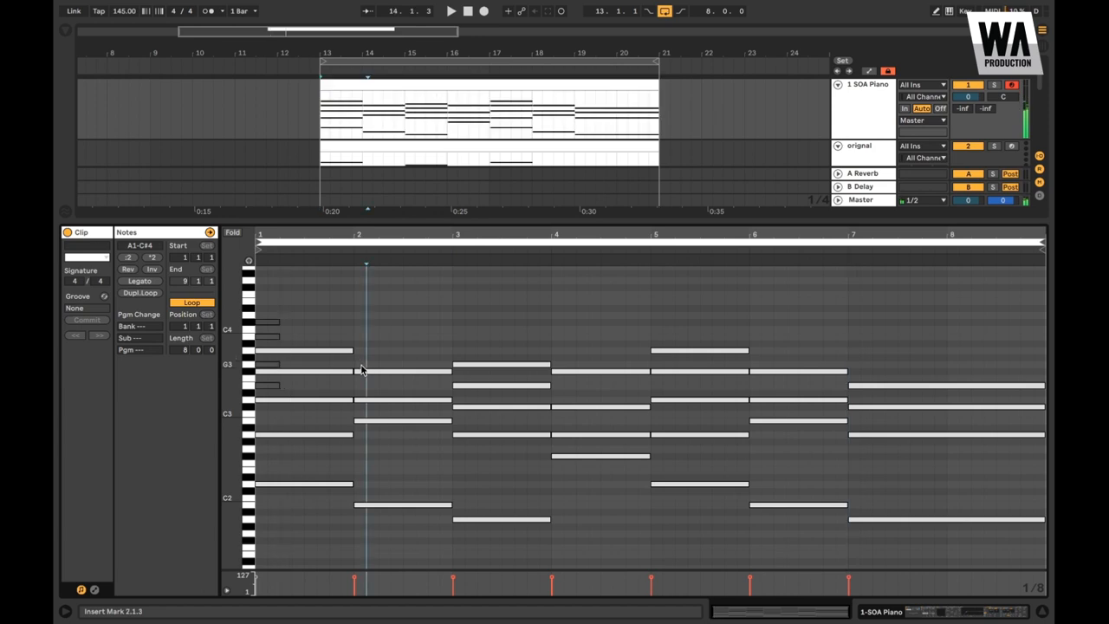
click(403, 368)
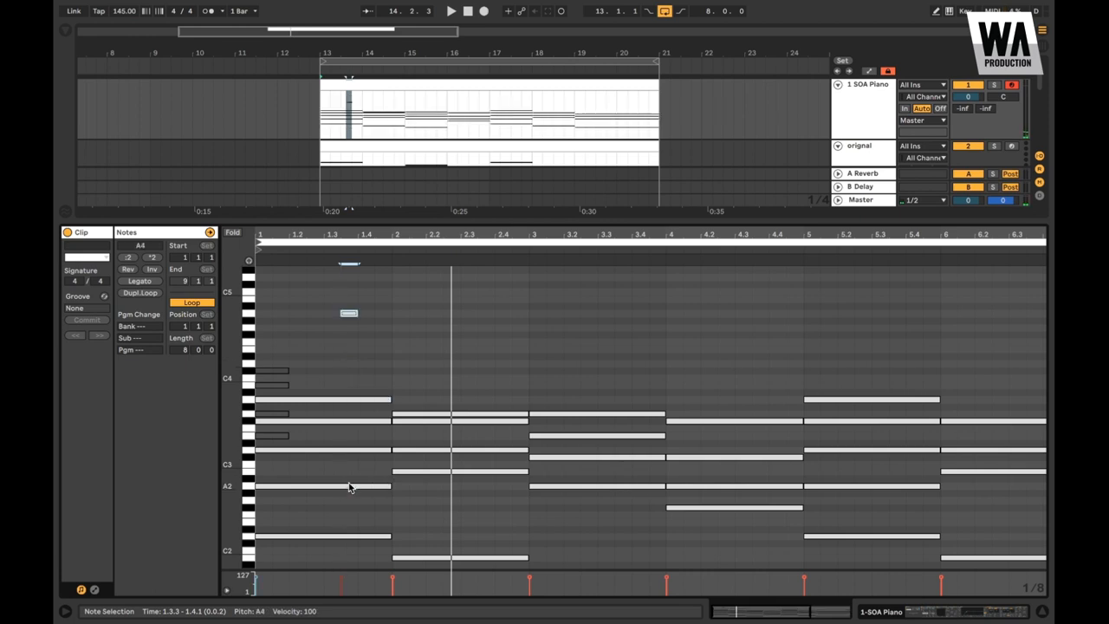
Step: Draw short high melody notes in bars 2 and 3 above the chords
click(450, 10)
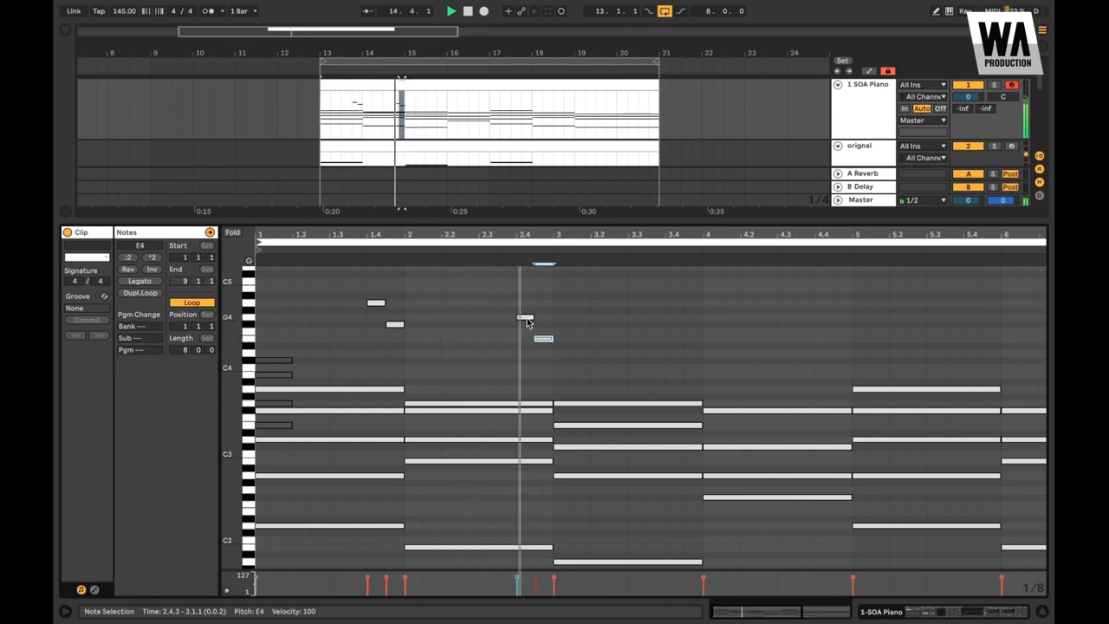
click(526, 318)
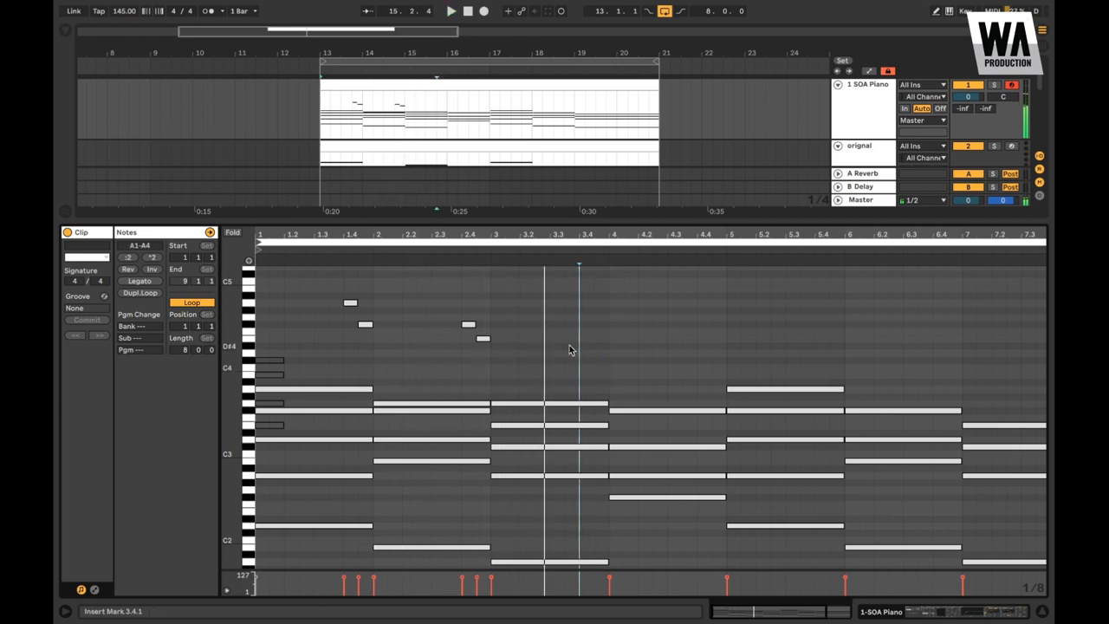
click(557, 325)
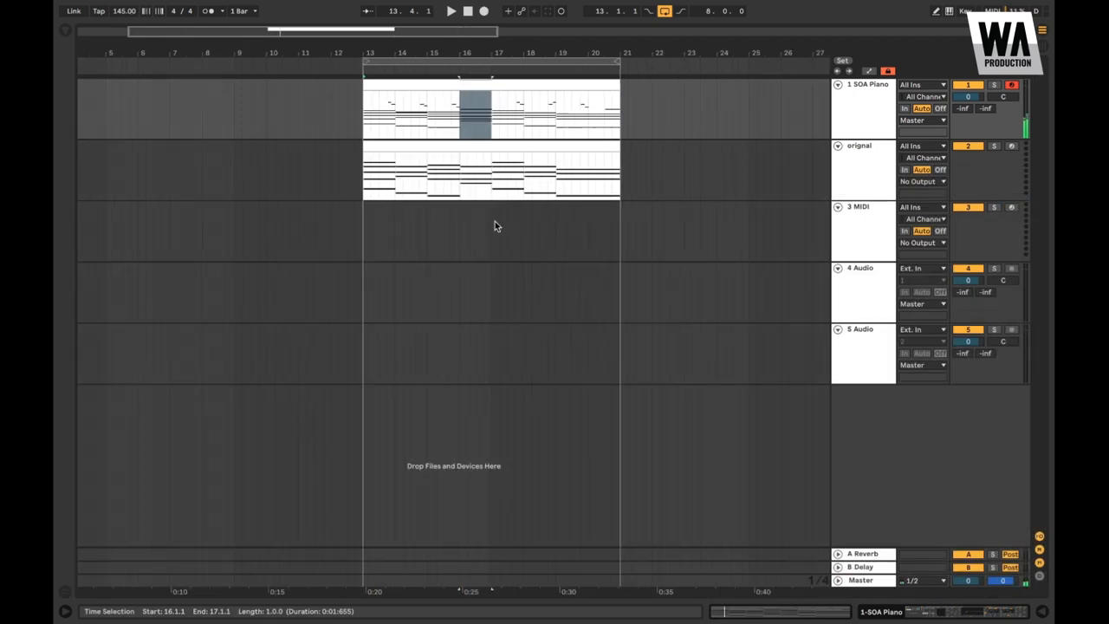
double_click(474, 117)
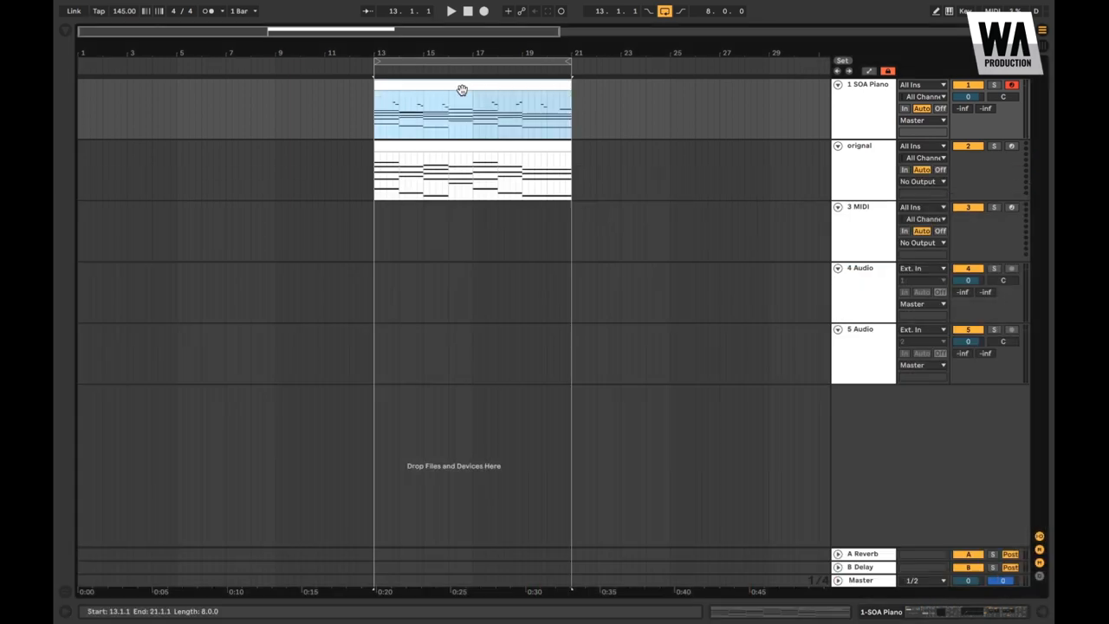
click(473, 171)
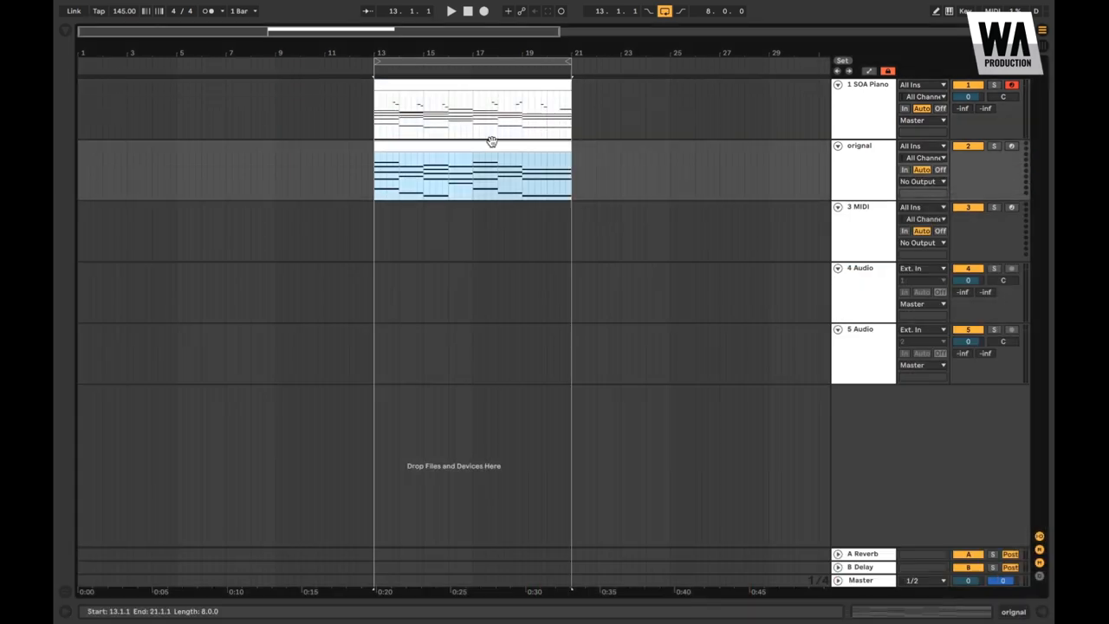